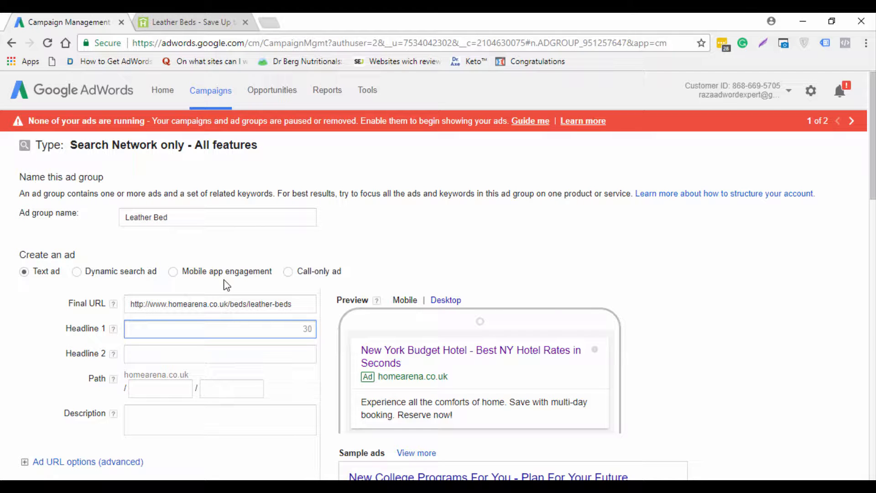
Enter 'Leather Bed' as Headline 1 and bring up the Notepad ad phrases.
text(L)
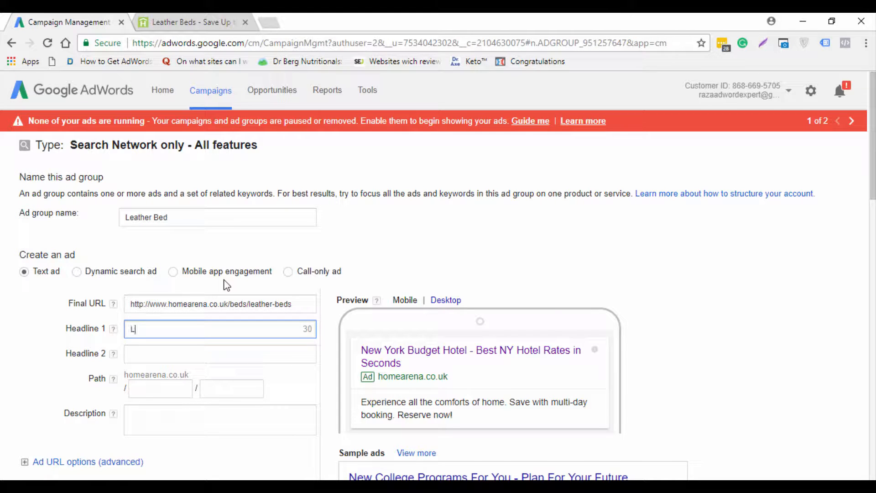
text(eather Bed)
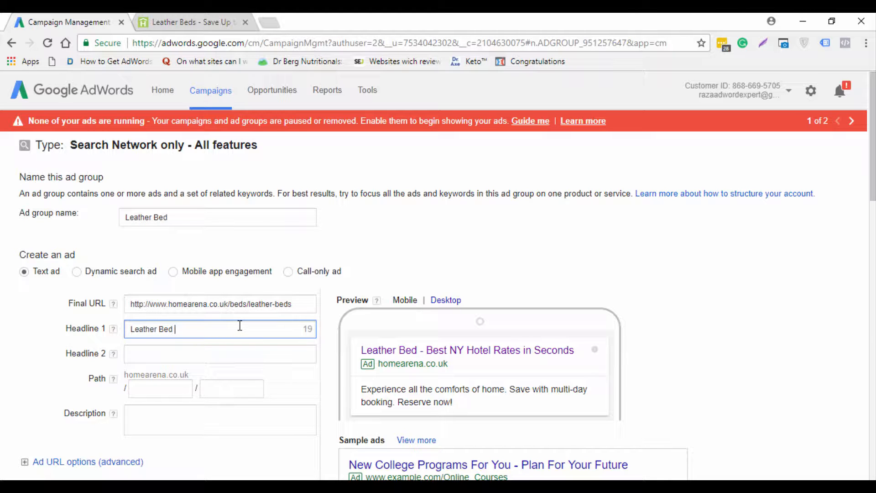
key(Backspace)
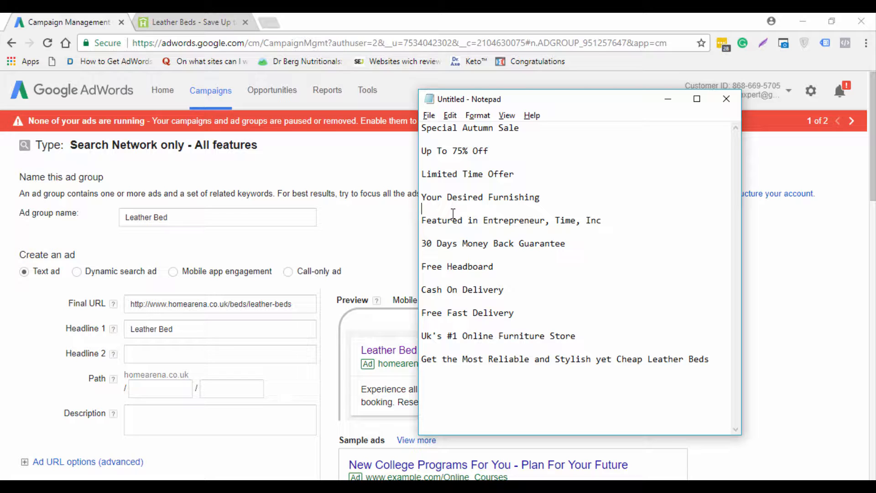
mouse_move(495, 148)
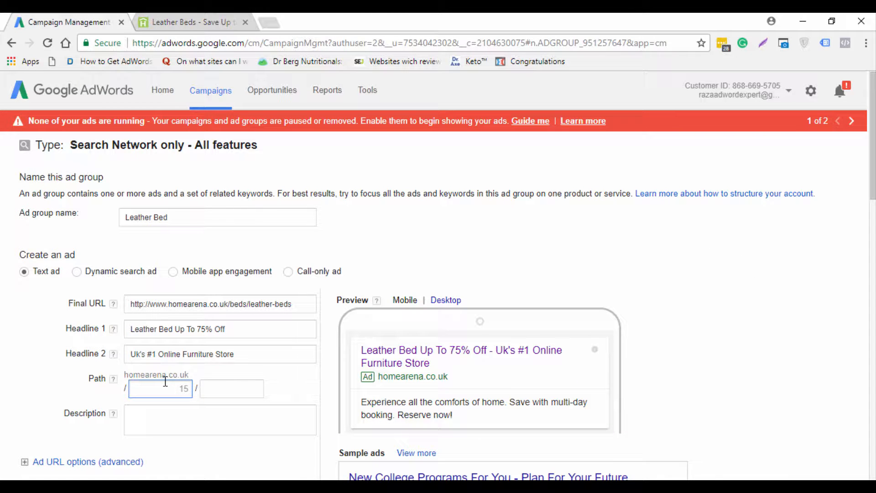
Fill the first display path field with 'leather/bed' and move to the description.
text(leather/bed)
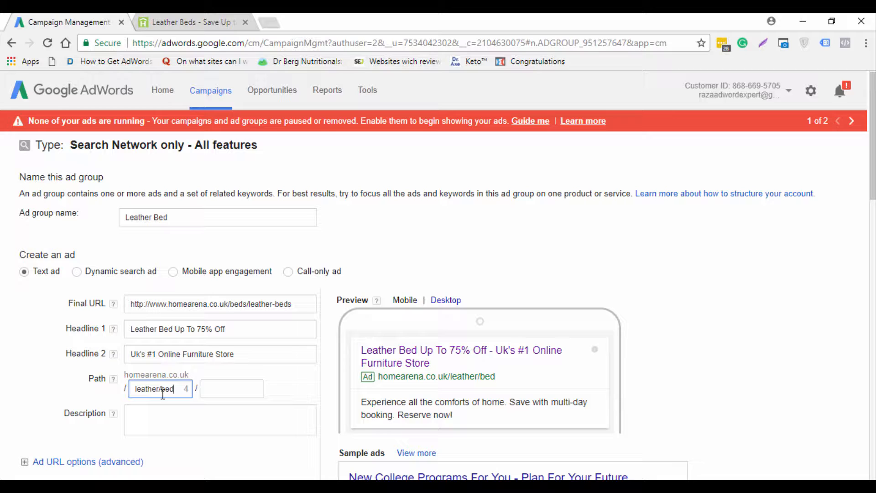
click(219, 419)
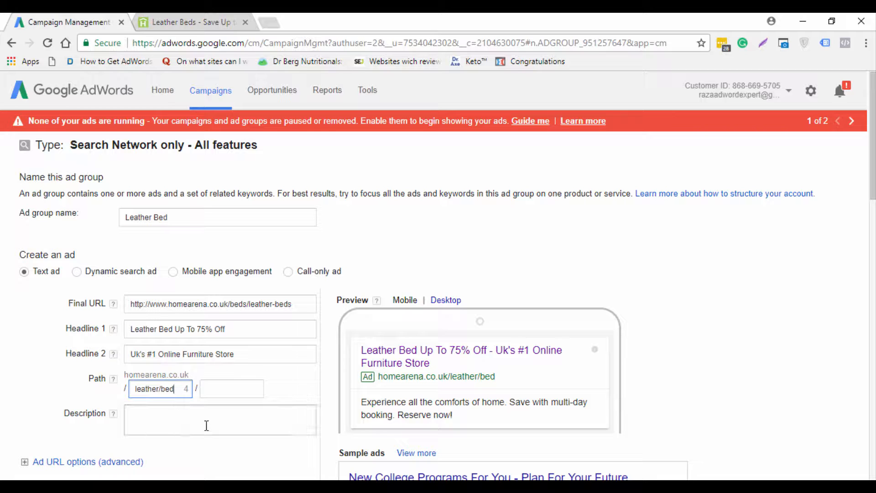
click(220, 420)
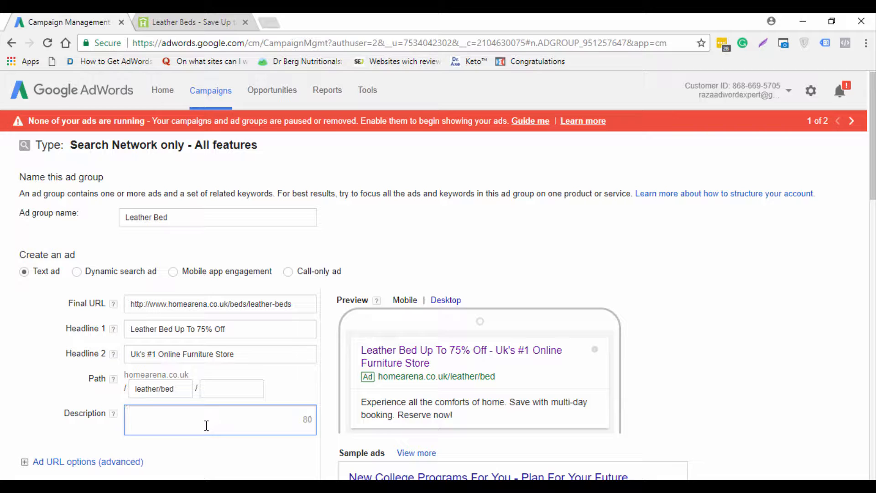
Paste 'Limited Time Offer' and the cheap leather beds line from Notepad into the description.
click(220, 419)
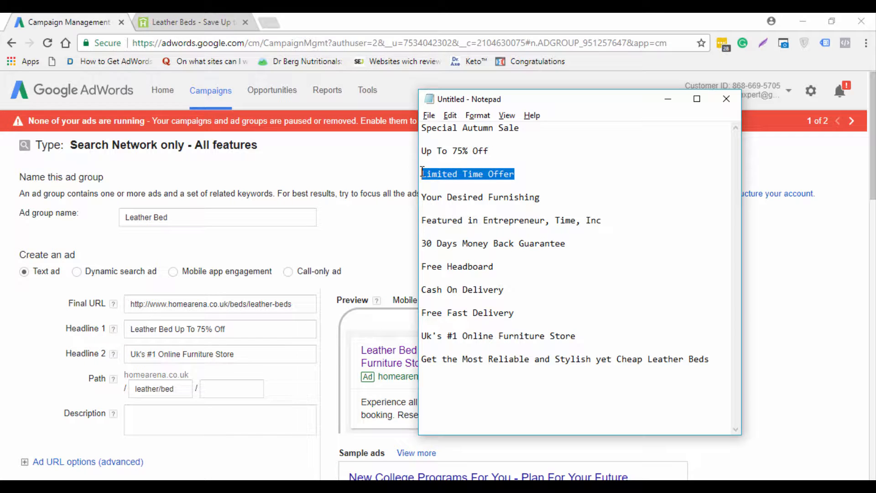
click(220, 420)
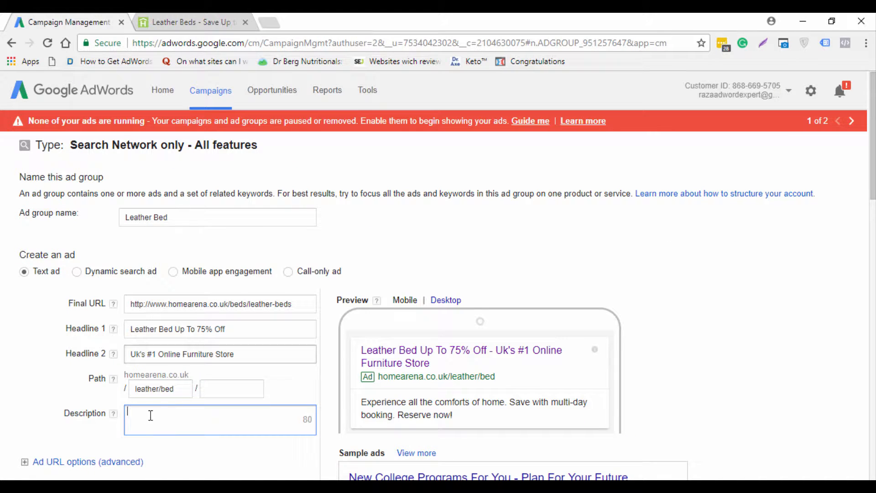
key(alt+tab)
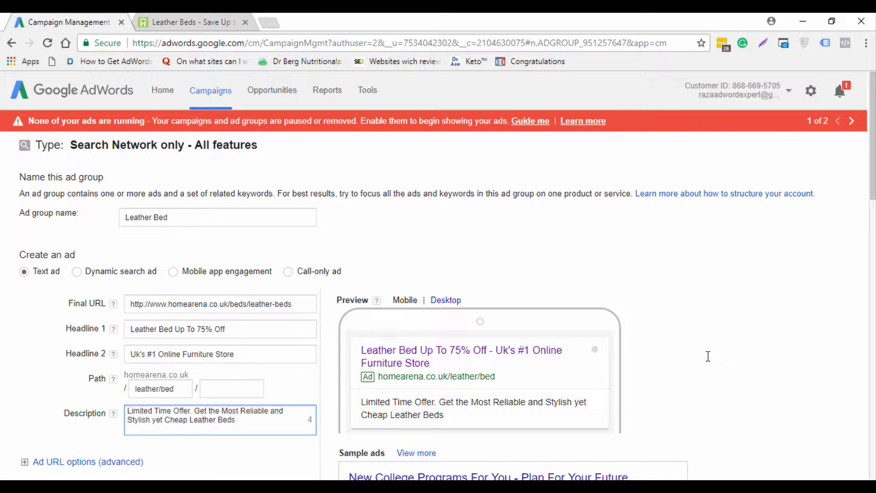
End the description with '. Shop Now', replacing the first-typed 'Order Now'.
text(.)
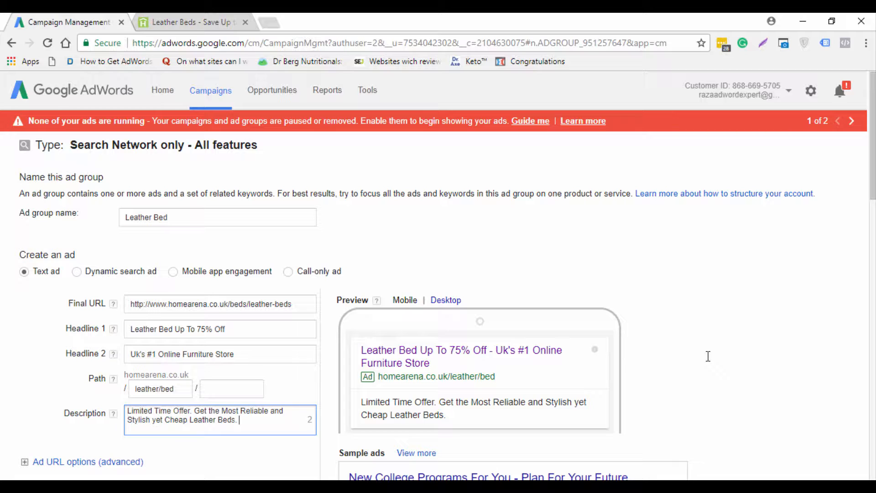
text(Order S)
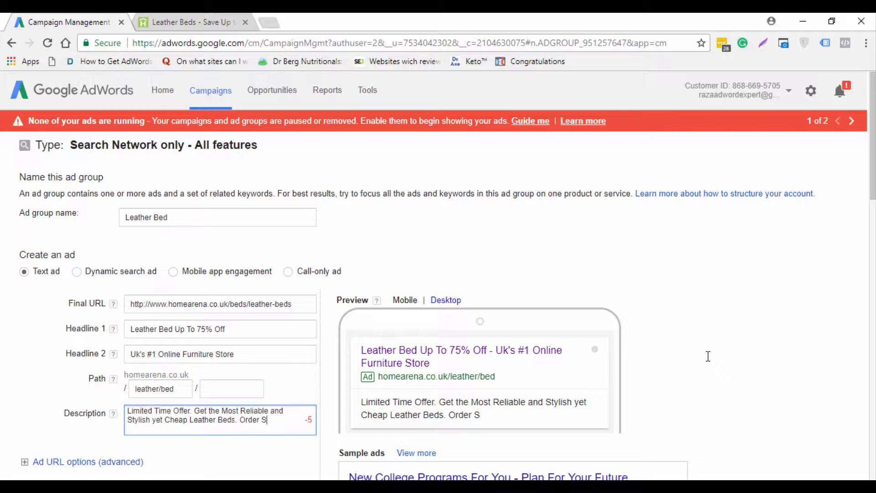
text(Now)
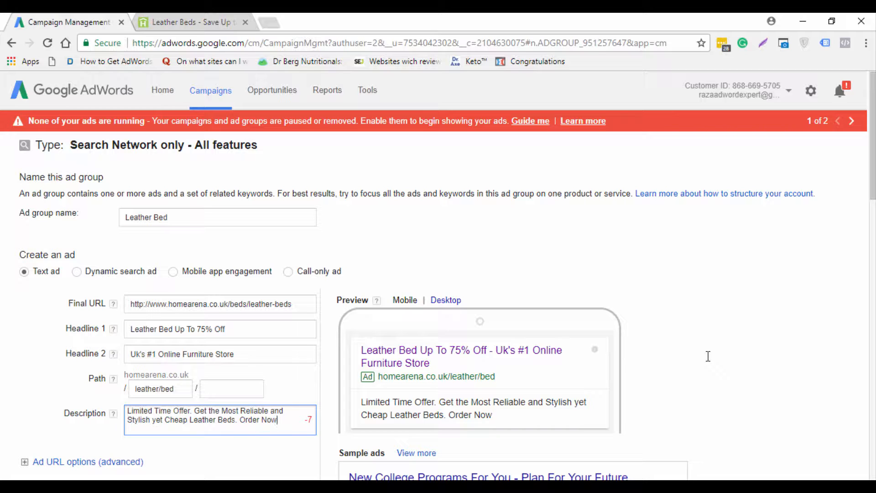
double_click(258, 420)
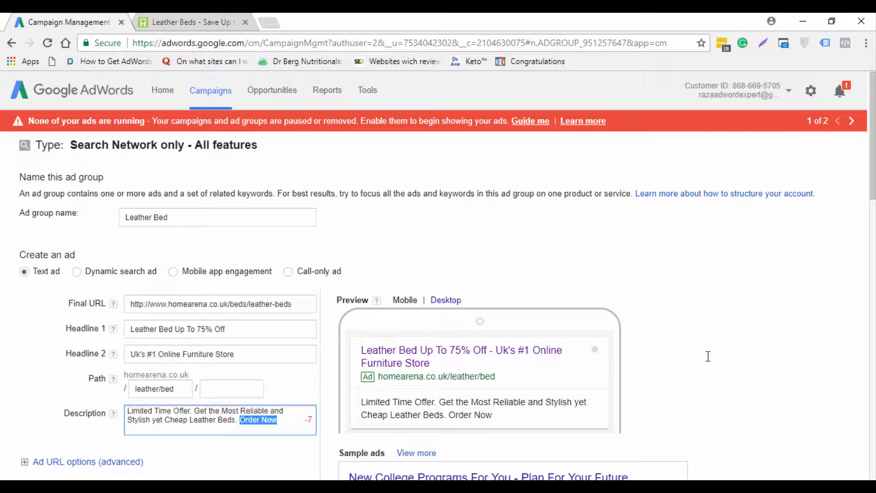
text(Shop)
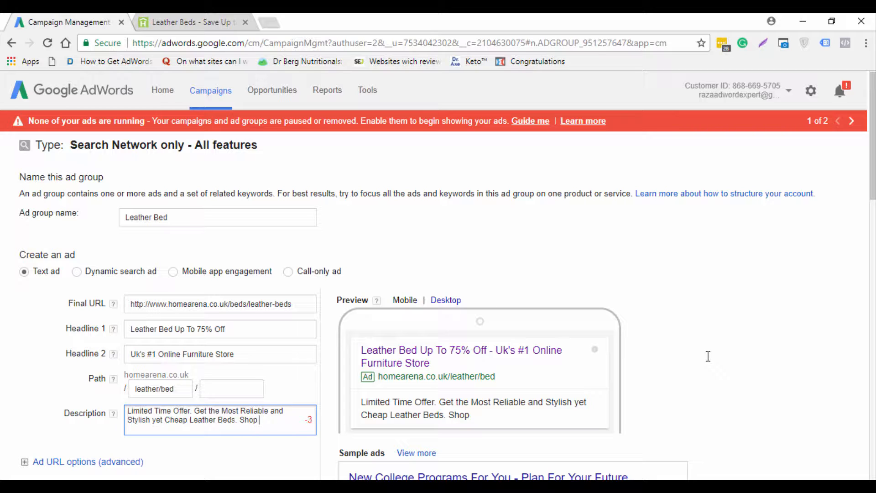
text(Now)
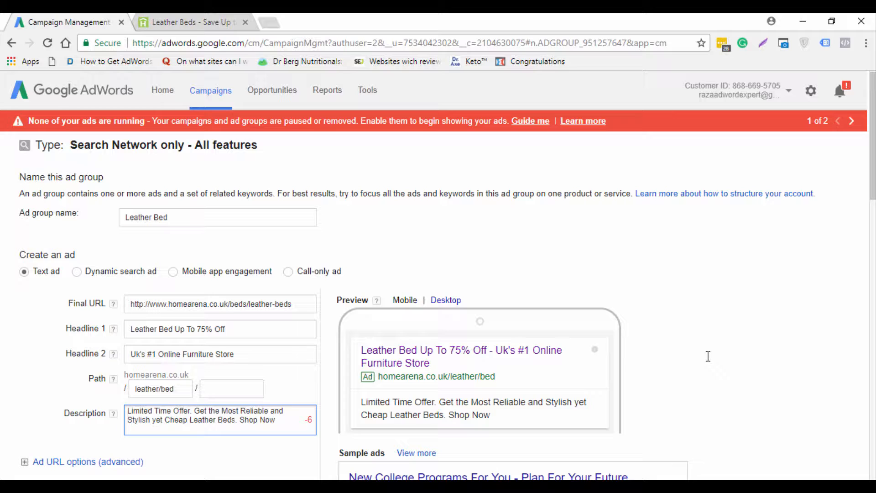
Remove 'yet Cheap' so the description reads 'Stylish Leather Beds. Shop Now'.
click(273, 420)
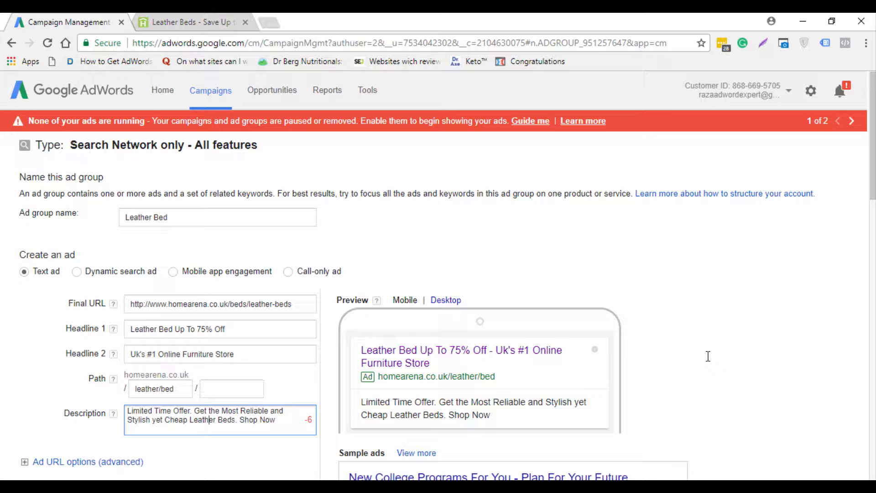
double_click(177, 420)
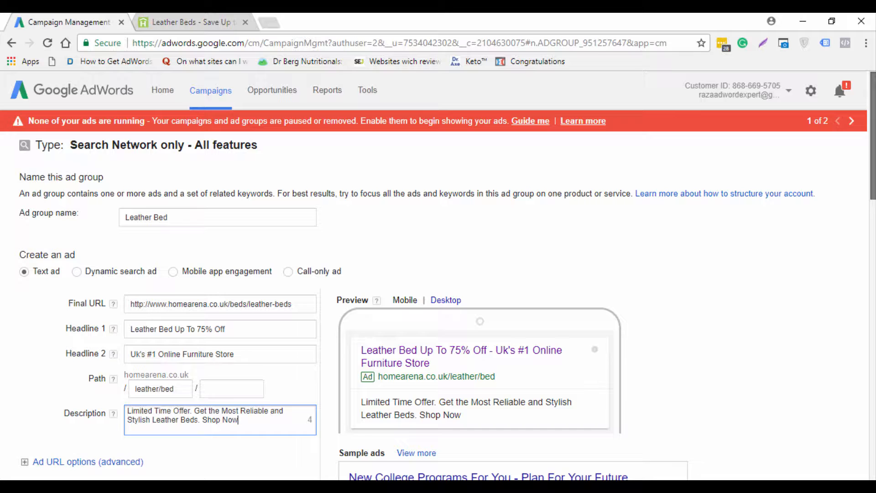
Save the Leather Bed ad and view it in the ad group list as Under review.
scroll(down, 3)
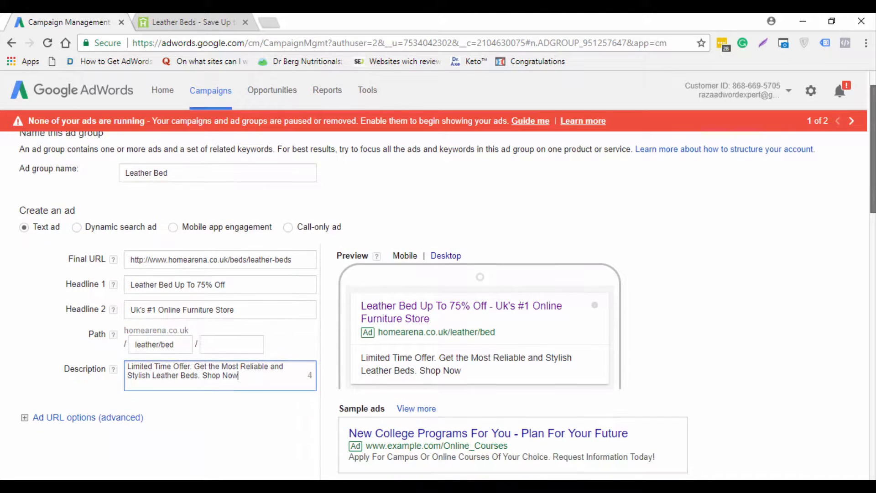
scroll(down, 3)
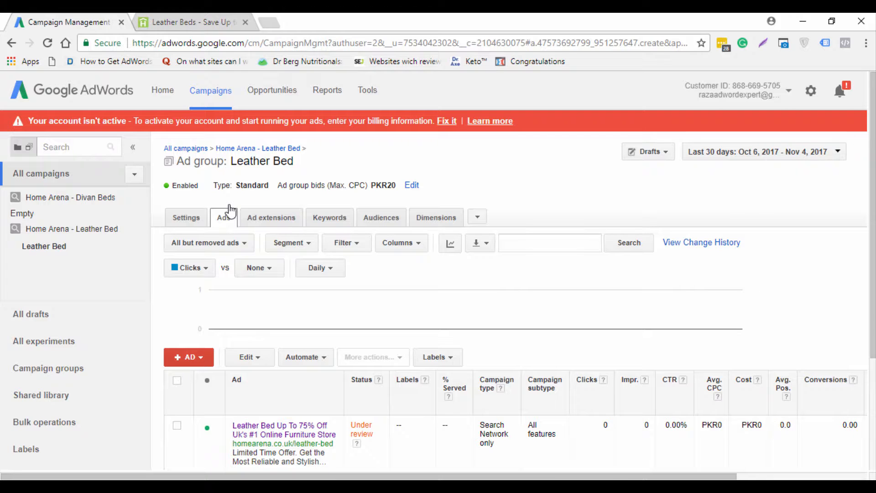
scroll(down, 3)
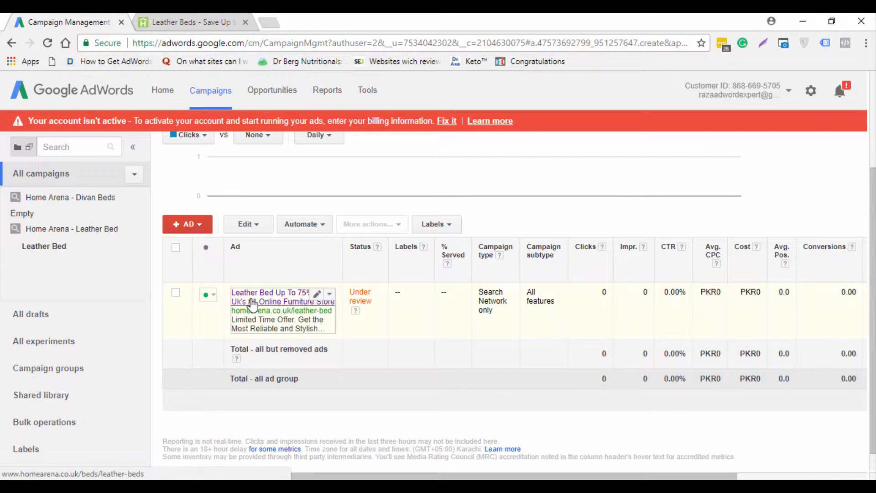
Create a new Text ad from the + AD menu, prefilled with the first ad's content.
click(187, 223)
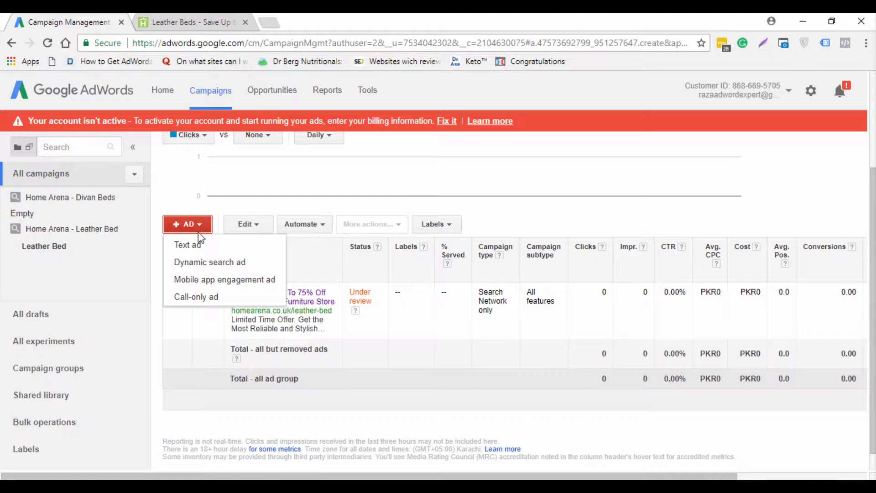
mouse_move(189, 245)
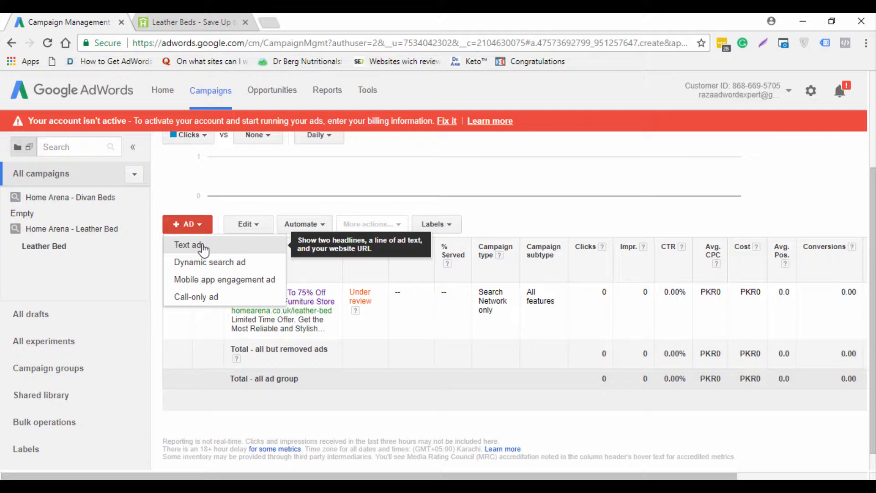
click(187, 244)
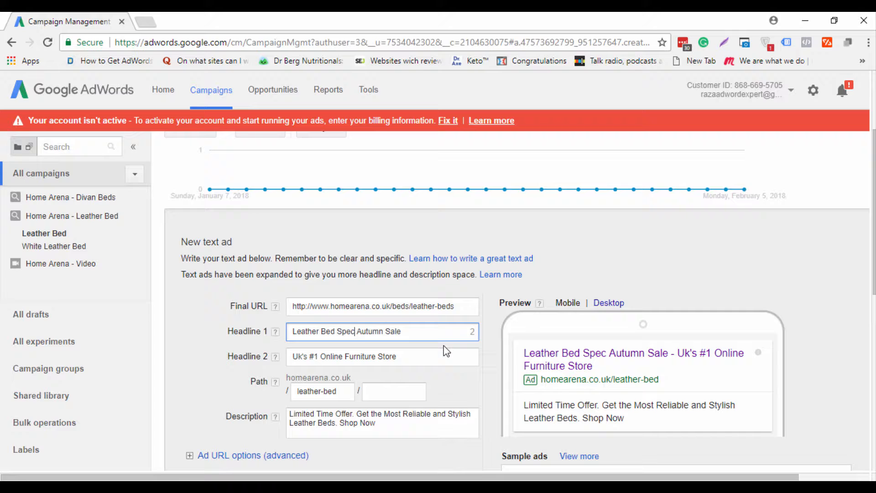
Replace the end of Headline 1 so it reads 'Leather Bed Big Sale is On'.
text(i)
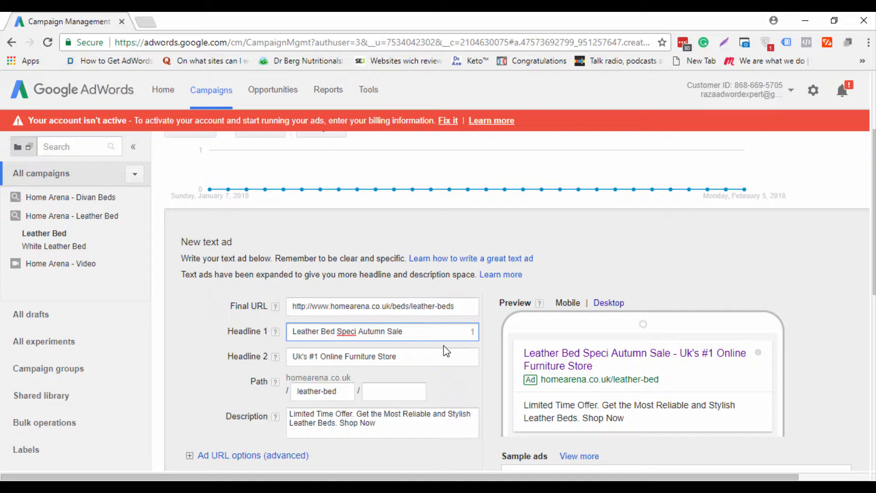
double_click(369, 331)
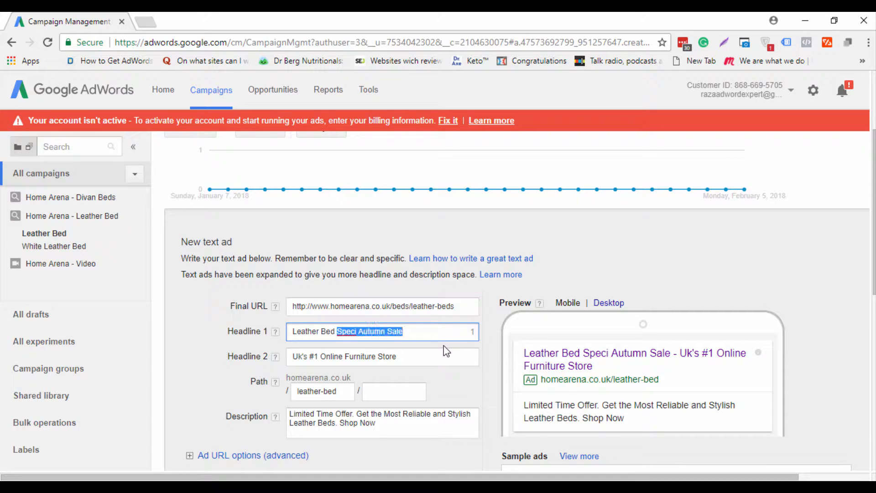
key(Delete)
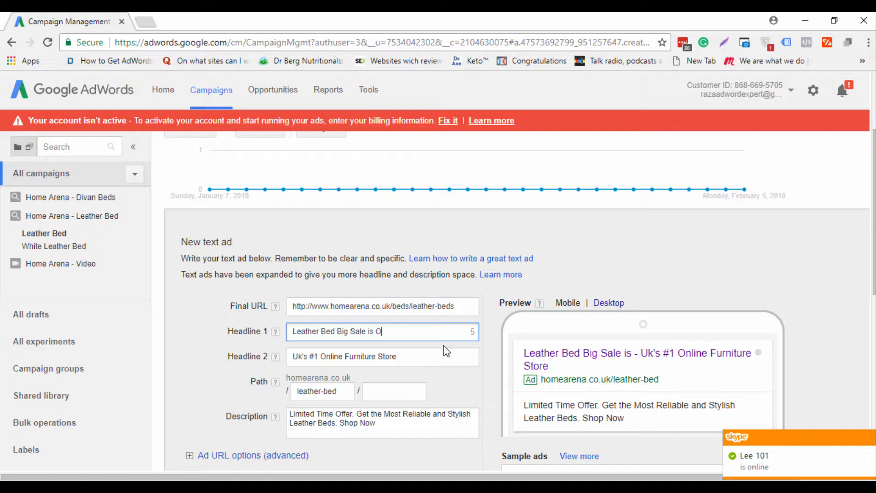
text(n)
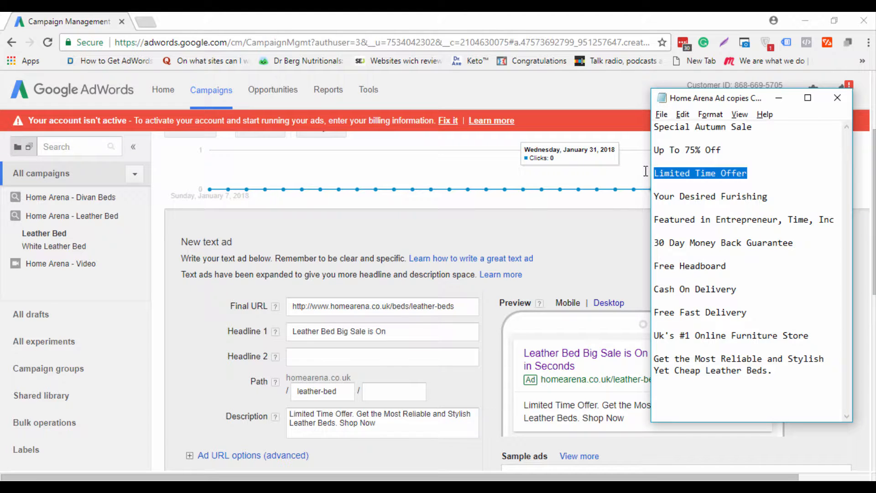
Set Headline 2 to 'Limited Time Offer' and clear the existing description text.
click(382, 357)
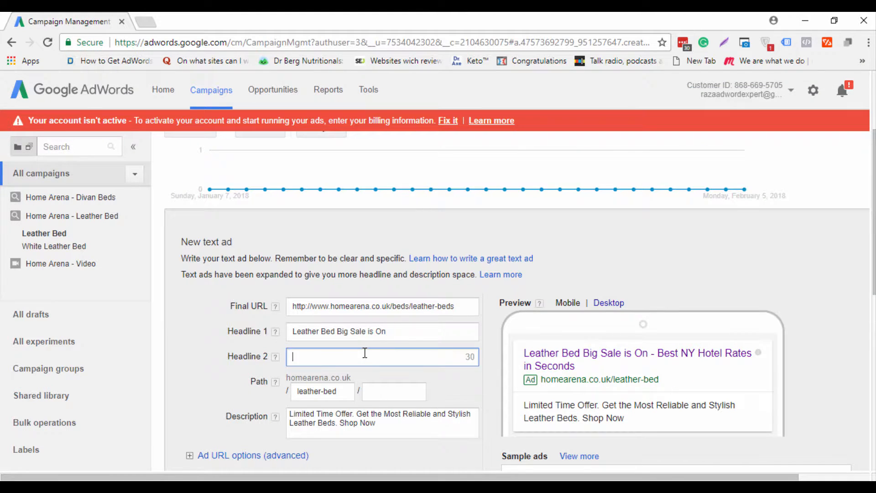
text(Limited Time Offer)
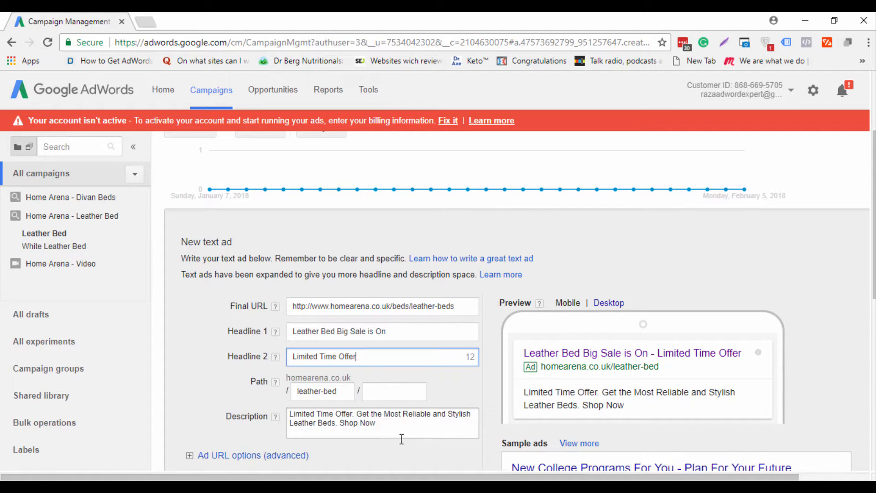
click(382, 422)
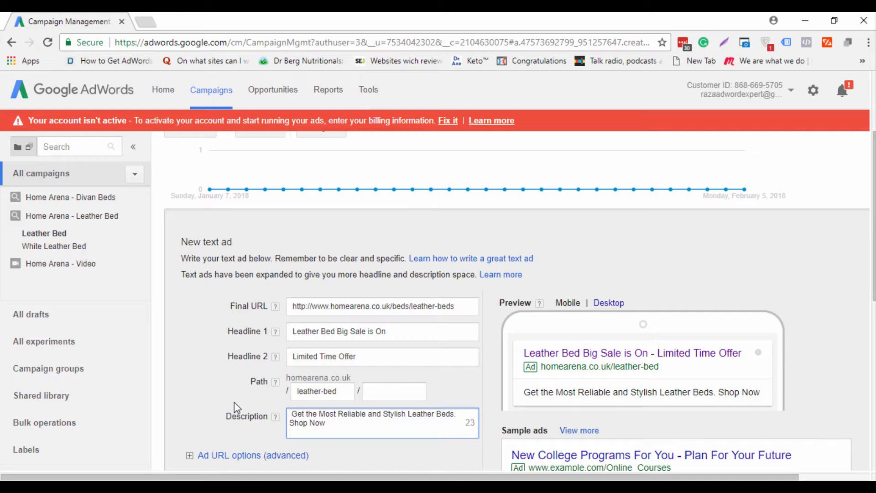
click(292, 418)
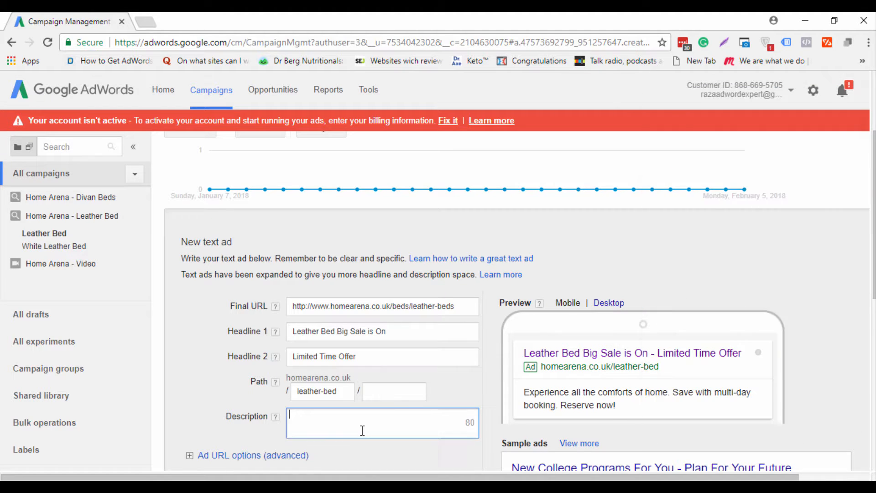
Write the description 'Uk's #1 Online Furniture Store. Buy Now with 30 Day Money Back Guarantee'.
text(Uk's #1 Online Furniture Store.)
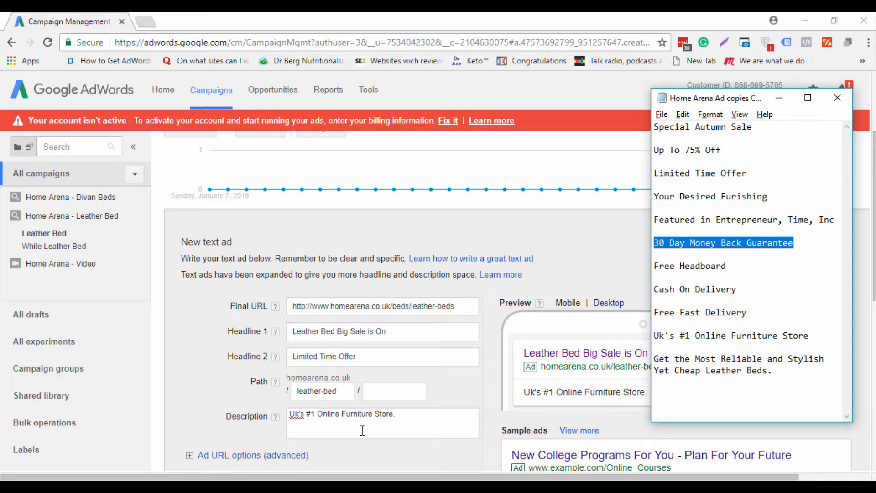
text(30 Day Money Back Guarantee)
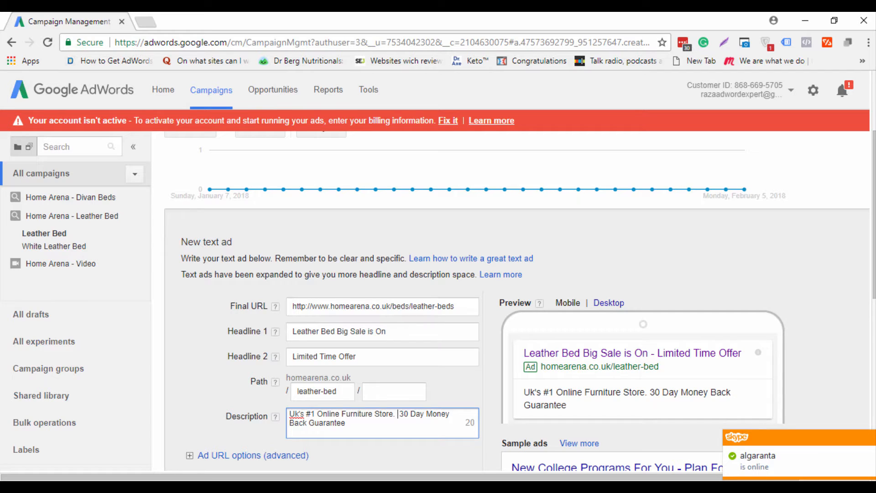
text(Buy)
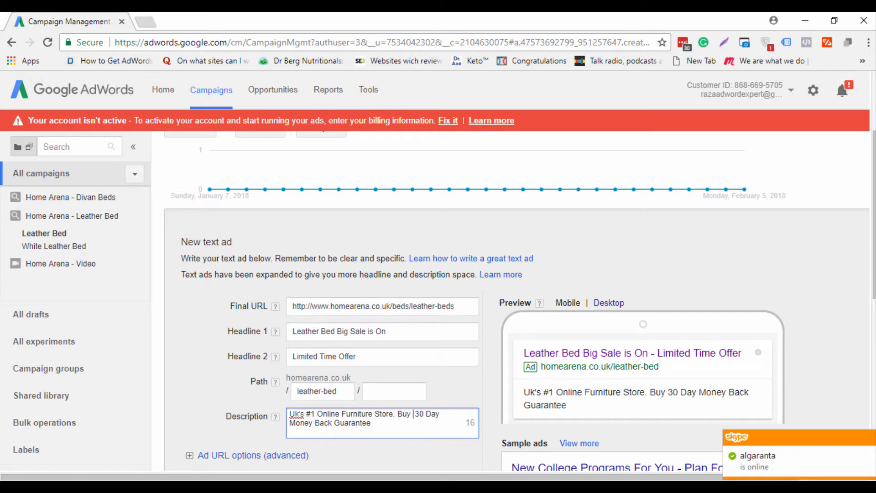
text(Now w)
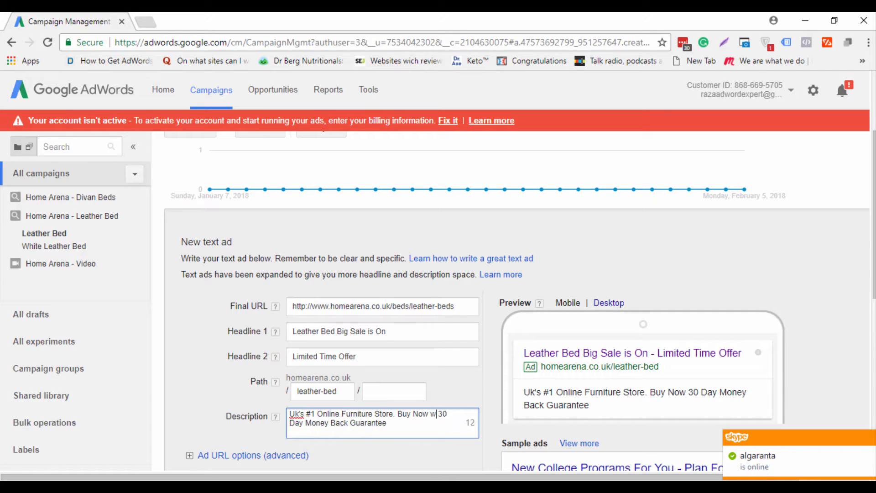
text(ith)
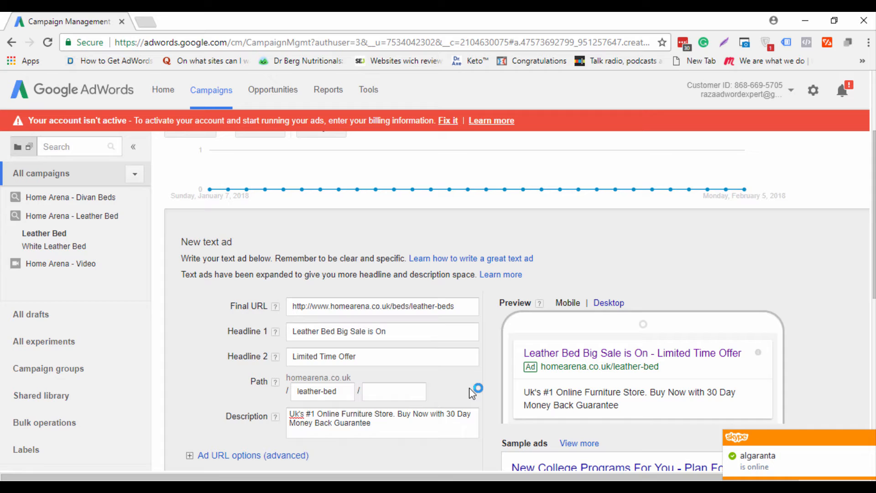
click(383, 330)
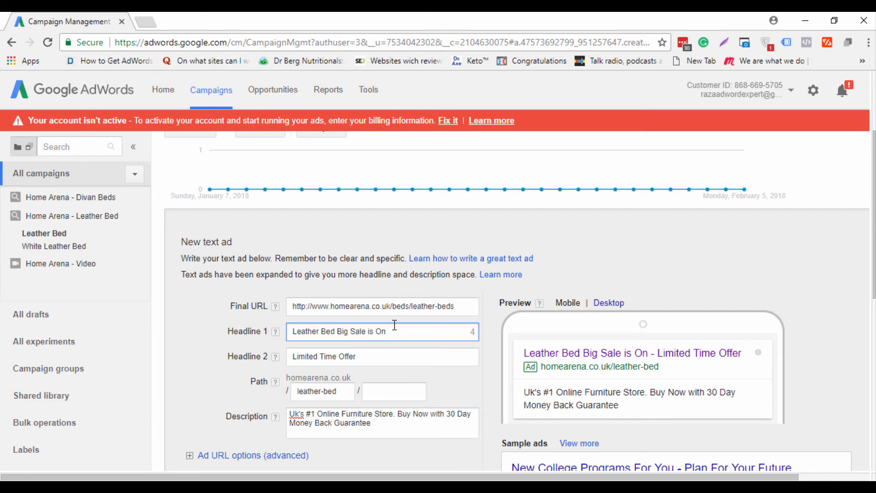
mouse_move(730, 235)
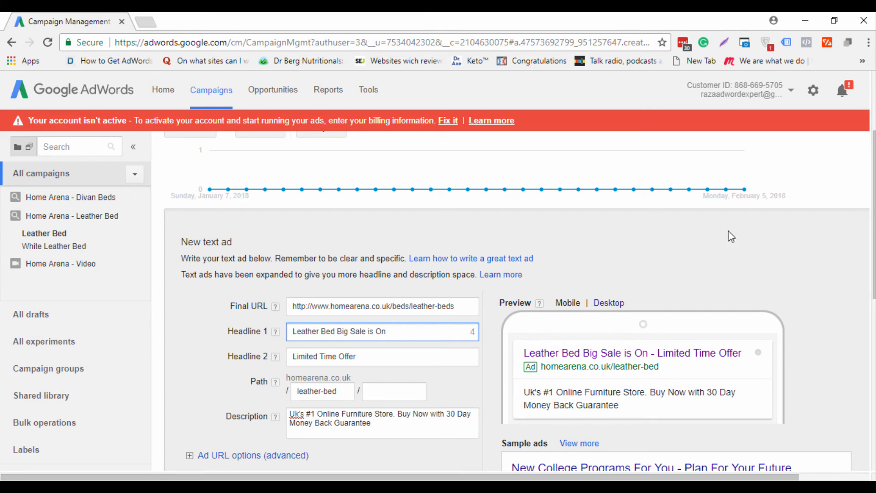
Save the 'Leather Bed Big Sale is On' ad so it lists as Under review.
scroll(down, 3)
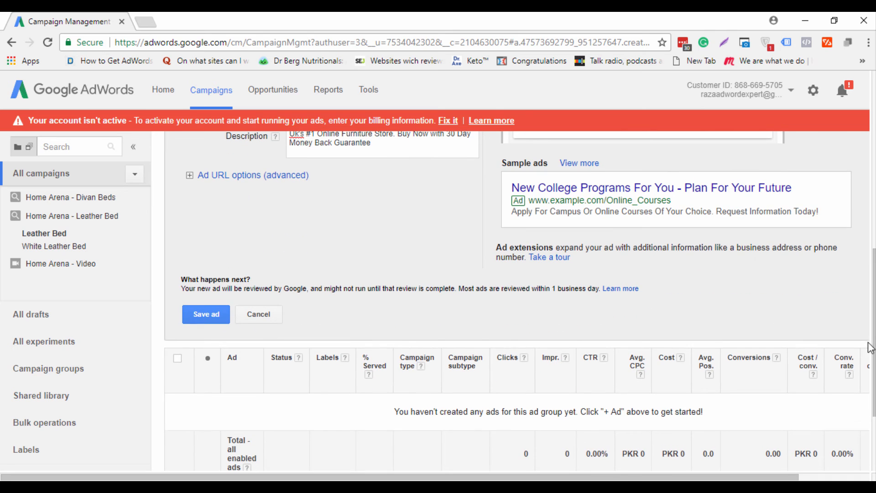
click(206, 314)
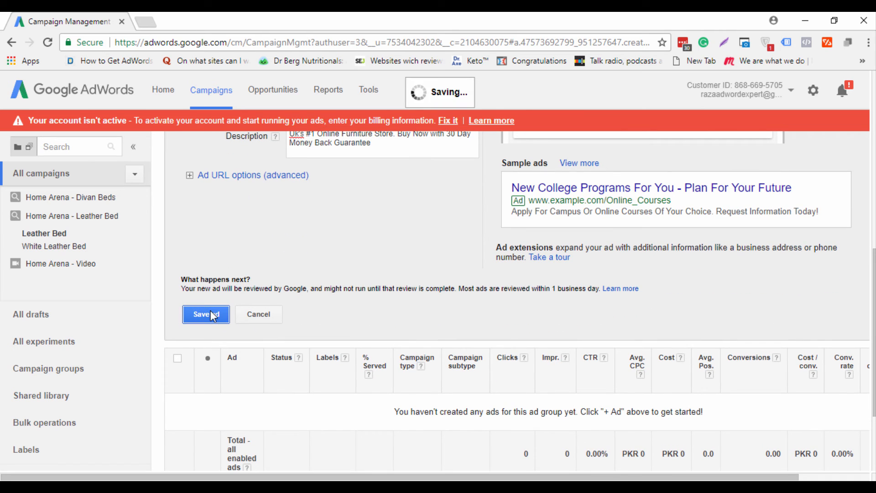
click(205, 313)
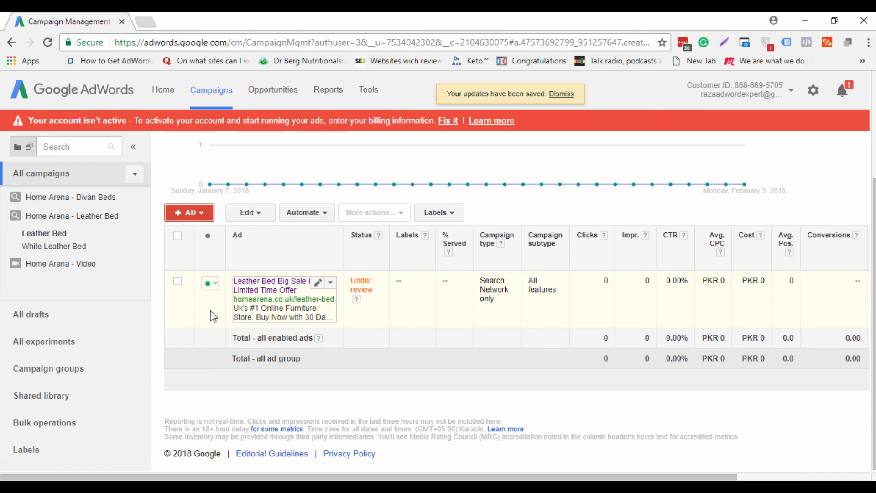